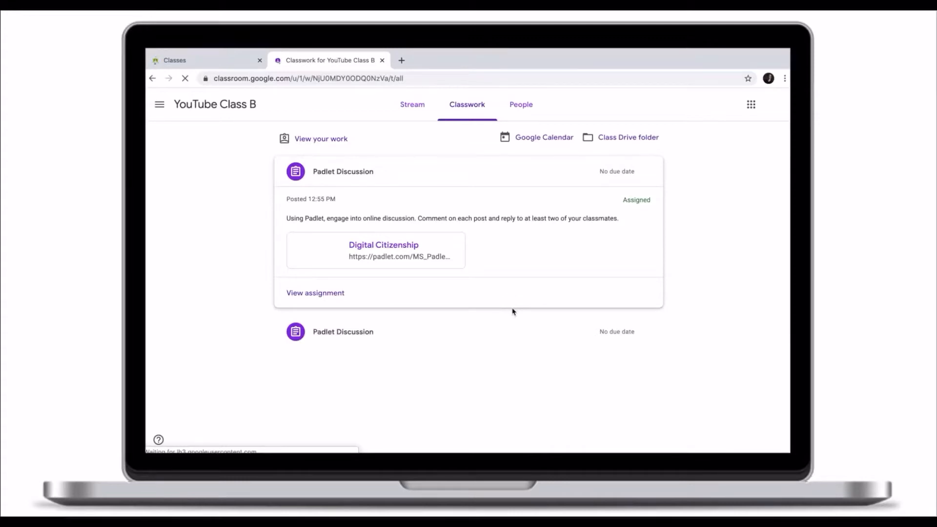
# Step: Expand the Padlet Discussion assignment and open its Digital Citizenship padlet link
pyautogui.click(508, 309)
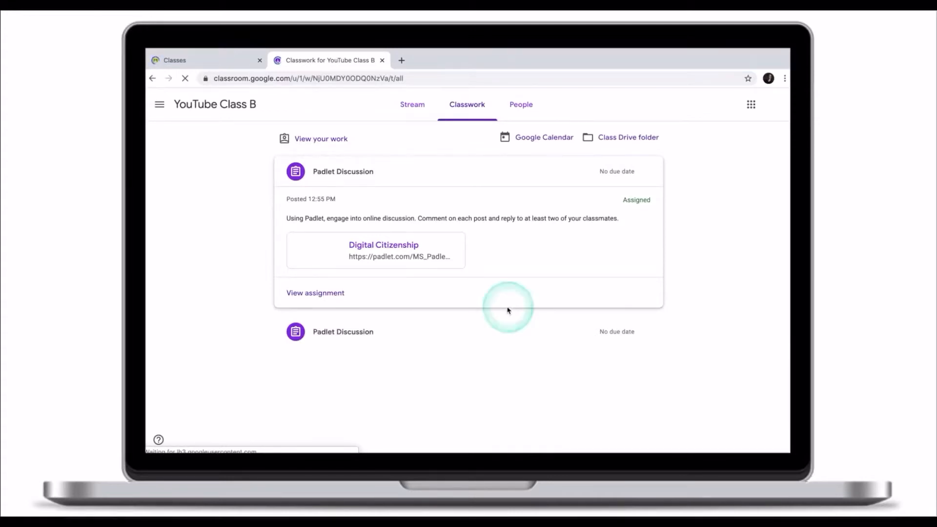
pyautogui.click(508, 309)
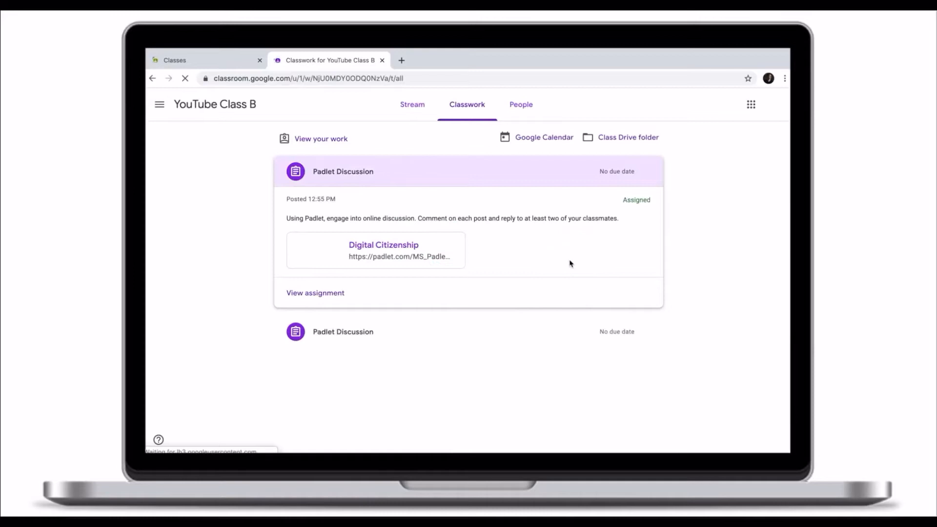
pyautogui.click(484, 249)
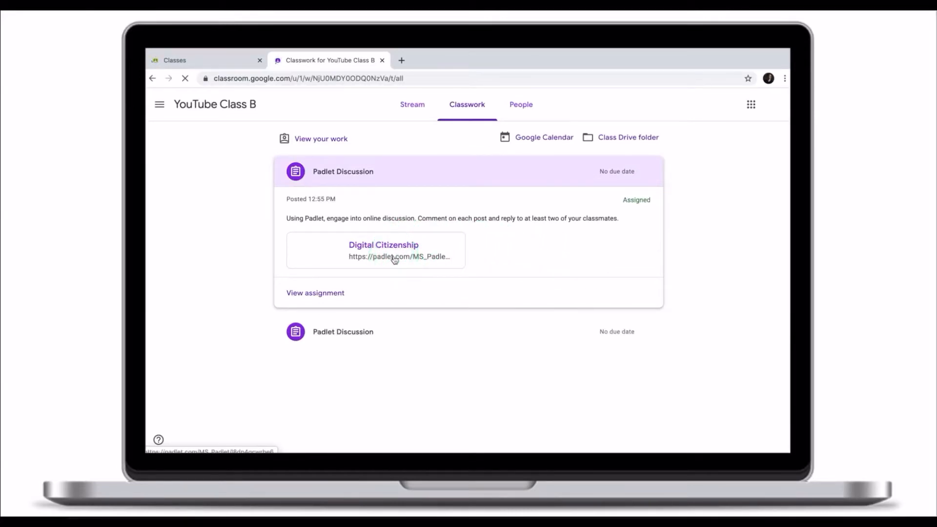
pyautogui.click(384, 250)
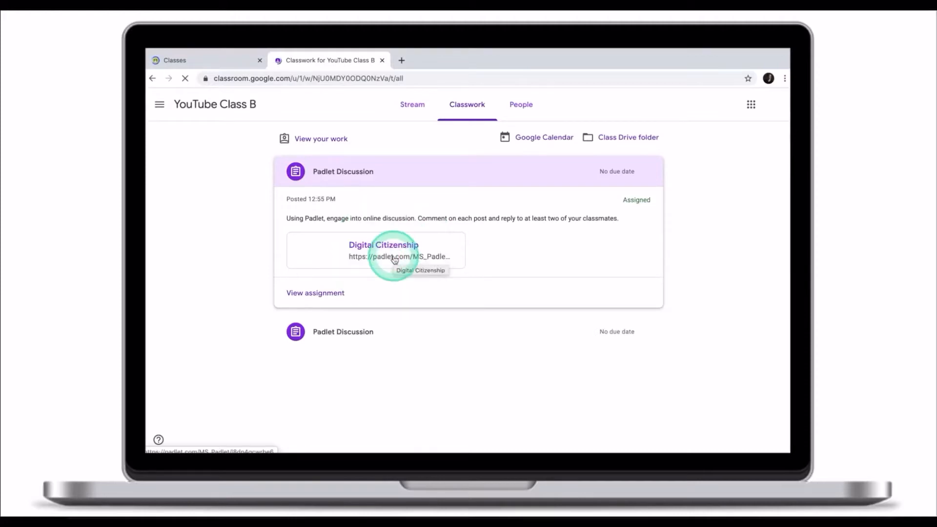
pyautogui.click(383, 244)
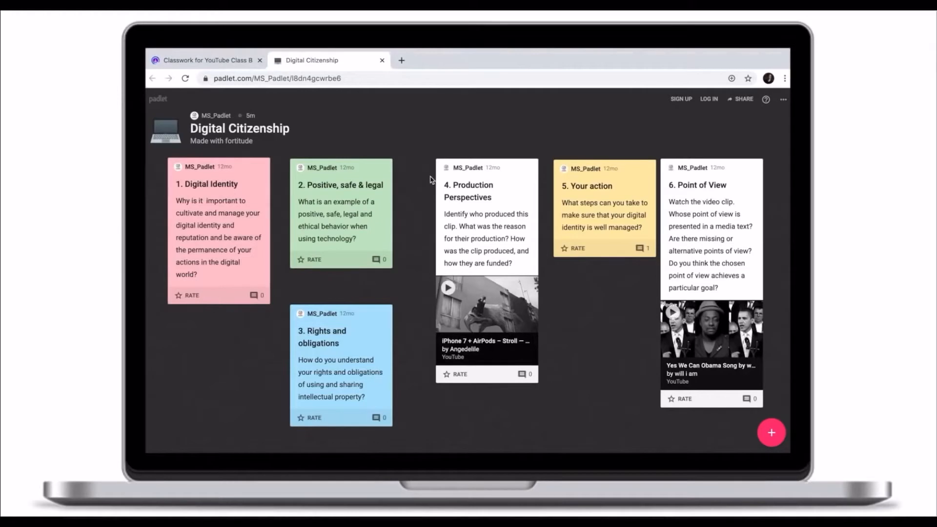
pyautogui.moveTo(418, 149)
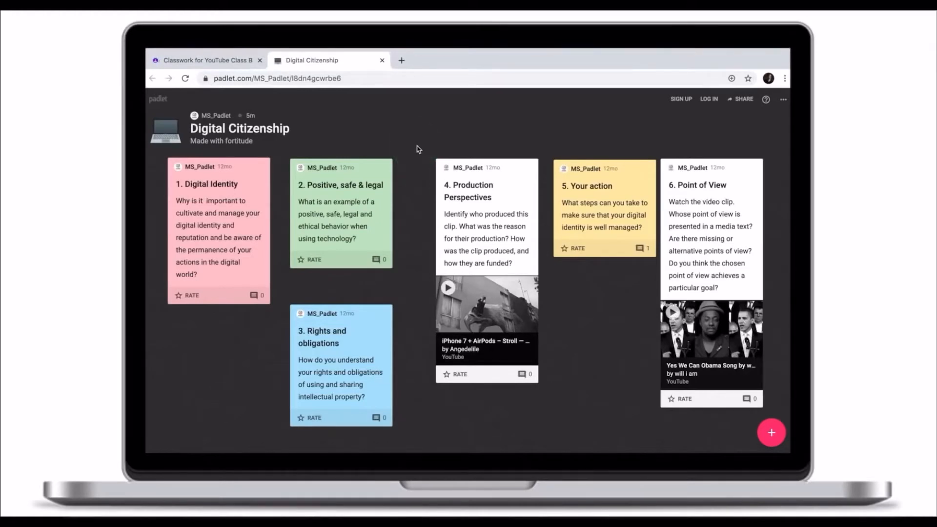
pyautogui.click(415, 169)
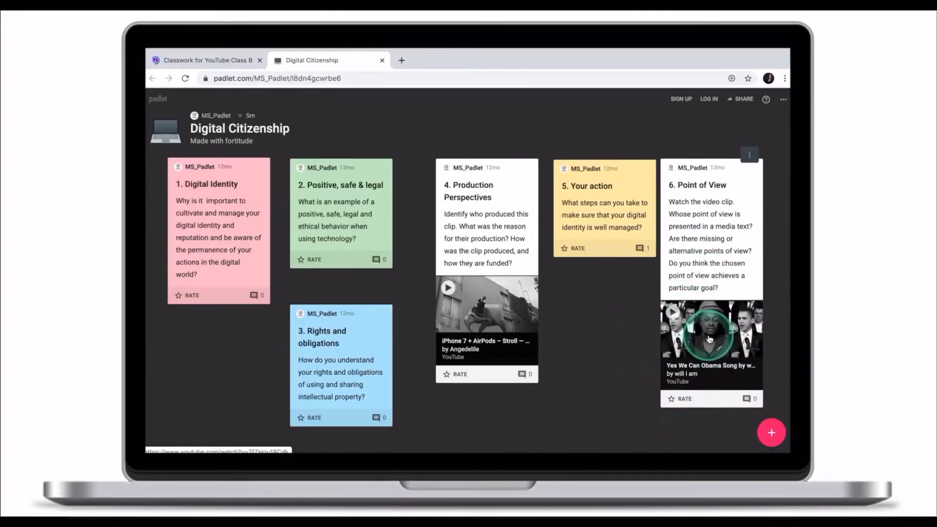
pyautogui.moveTo(464, 315)
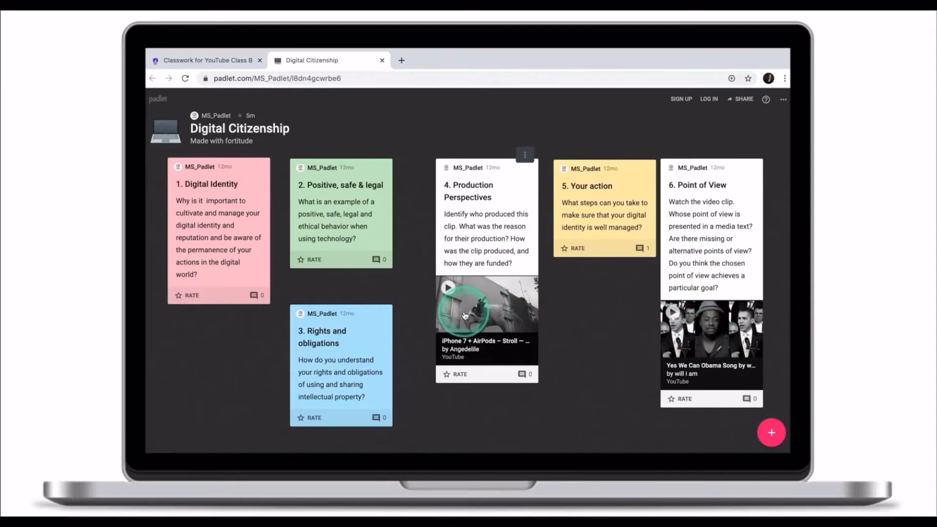
pyautogui.moveTo(479, 263)
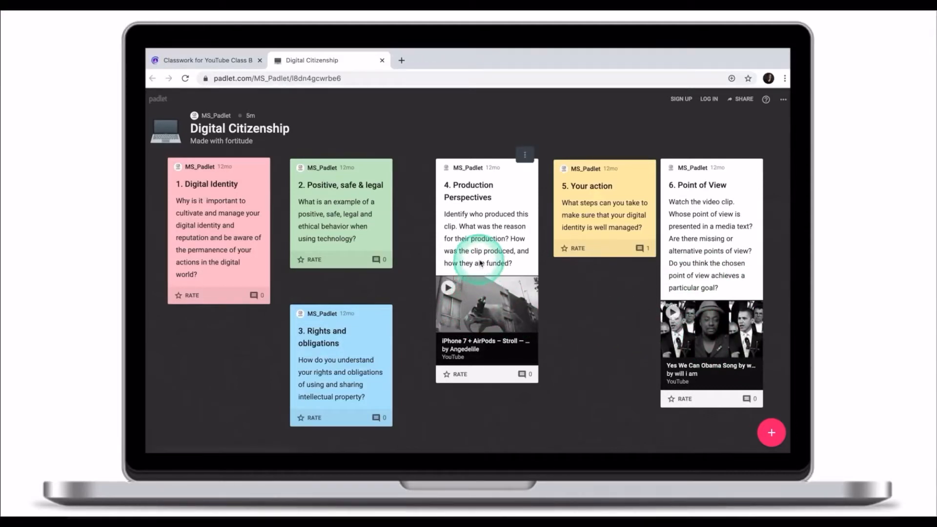
pyautogui.moveTo(472, 304)
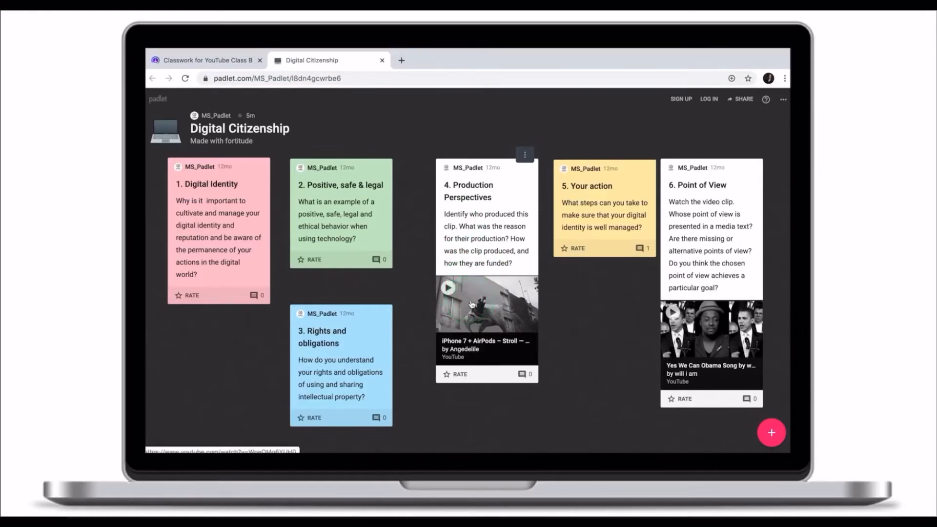
pyautogui.moveTo(199, 232)
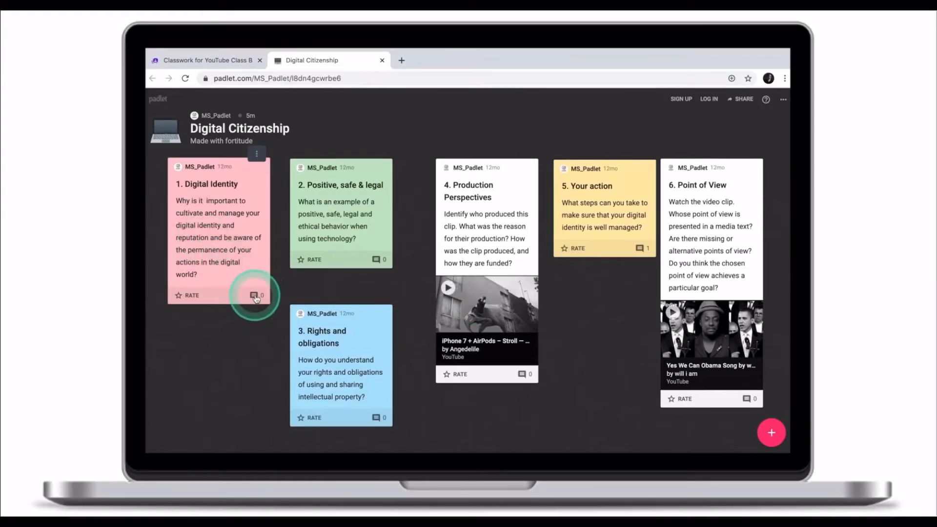
# Step: Post the comment 'This is my comment.' on the Digital Identity post
pyautogui.click(256, 296)
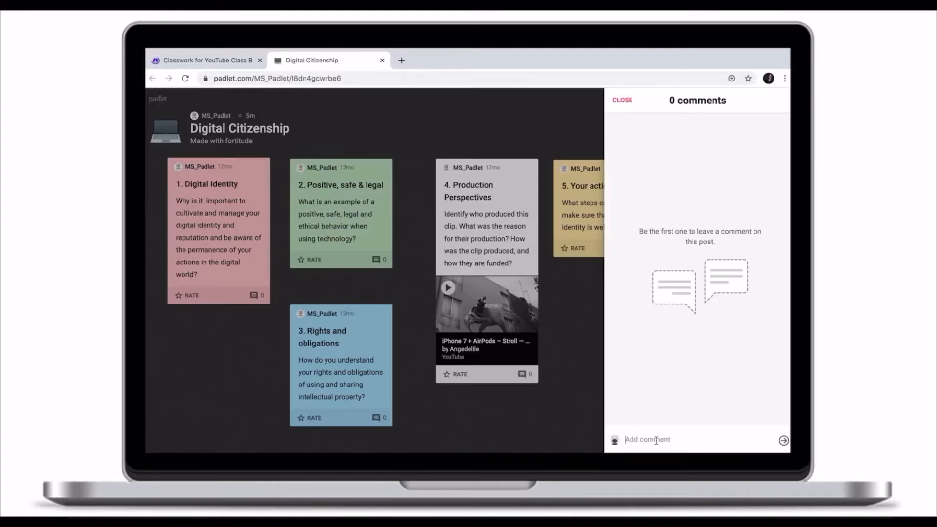
pyautogui.write('This is my comment.')
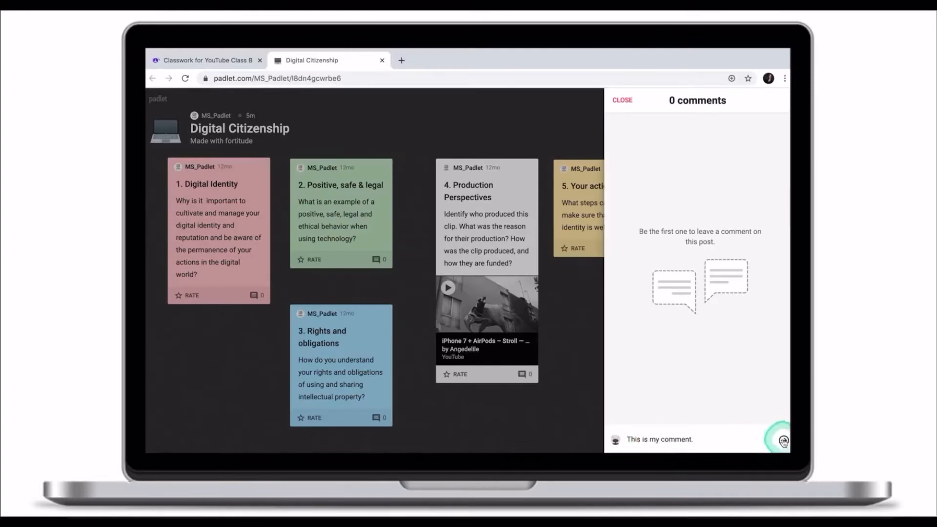
pyautogui.click(782, 441)
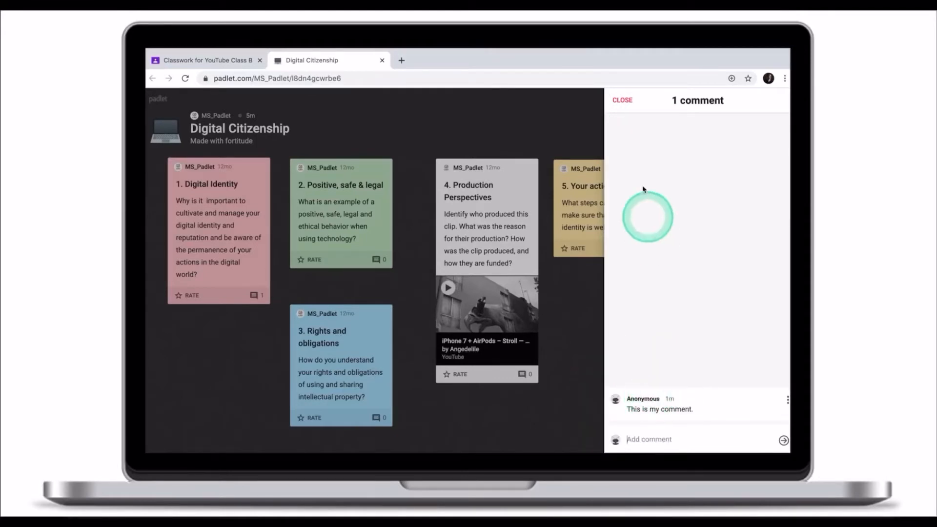
pyautogui.click(622, 99)
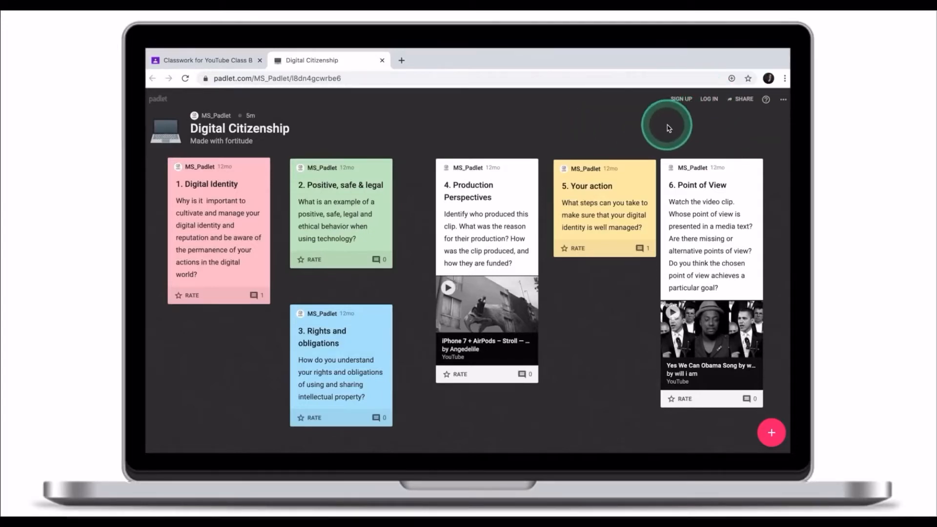
# Step: Sign up for a Padlet account on the free Basic membership plan
pyautogui.click(681, 98)
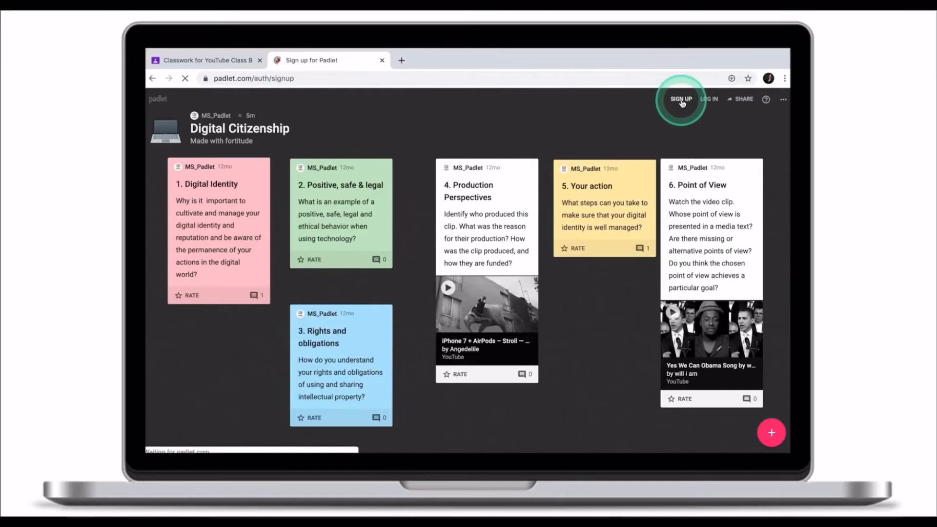
pyautogui.click(681, 99)
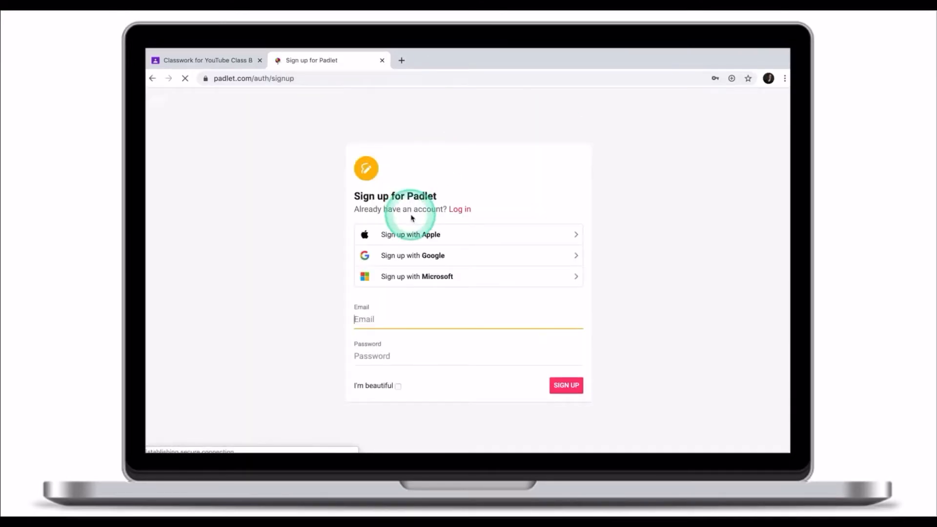
pyautogui.click(565, 386)
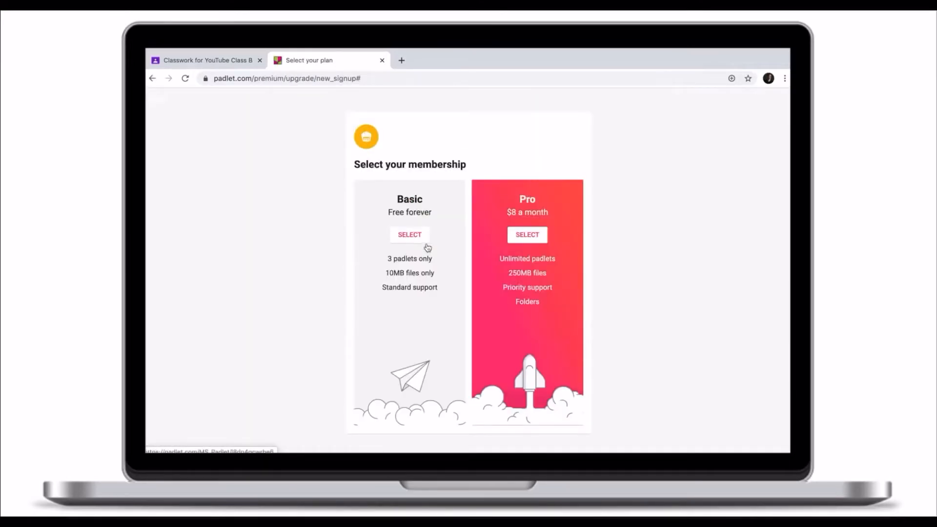
pyautogui.click(410, 235)
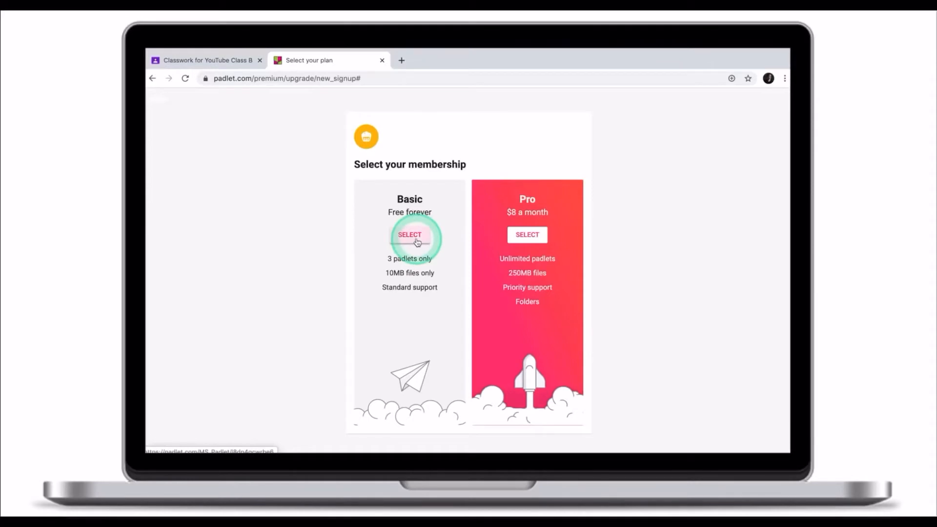
pyautogui.click(409, 234)
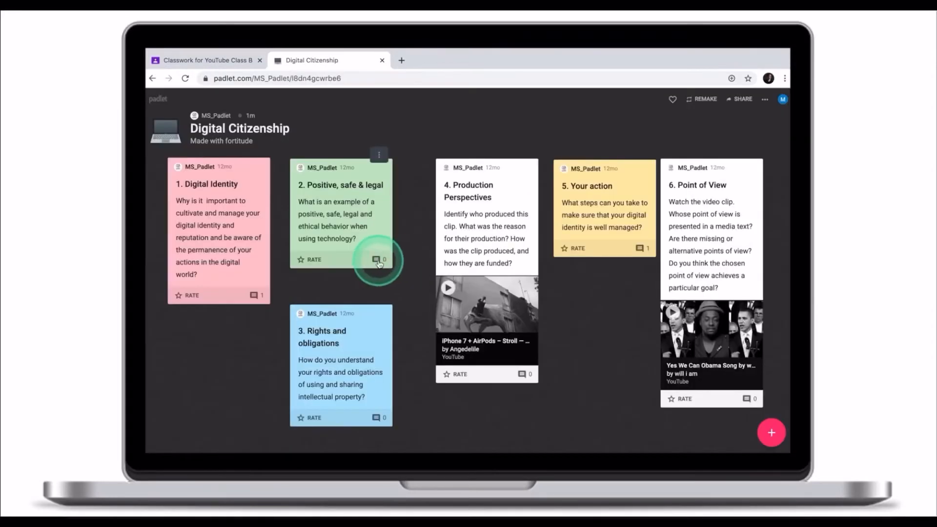
# Step: Add a comment on the Positive, safe & legal post
pyautogui.click(379, 259)
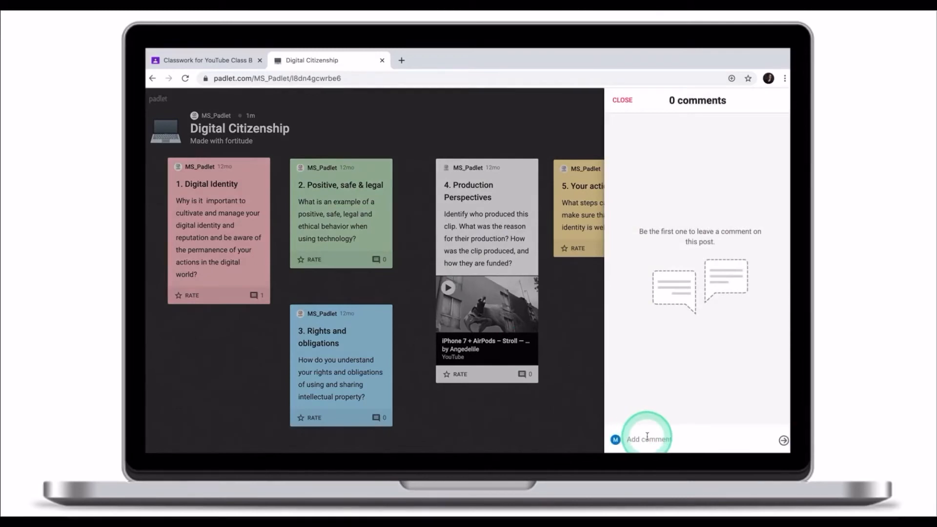
pyautogui.click(783, 440)
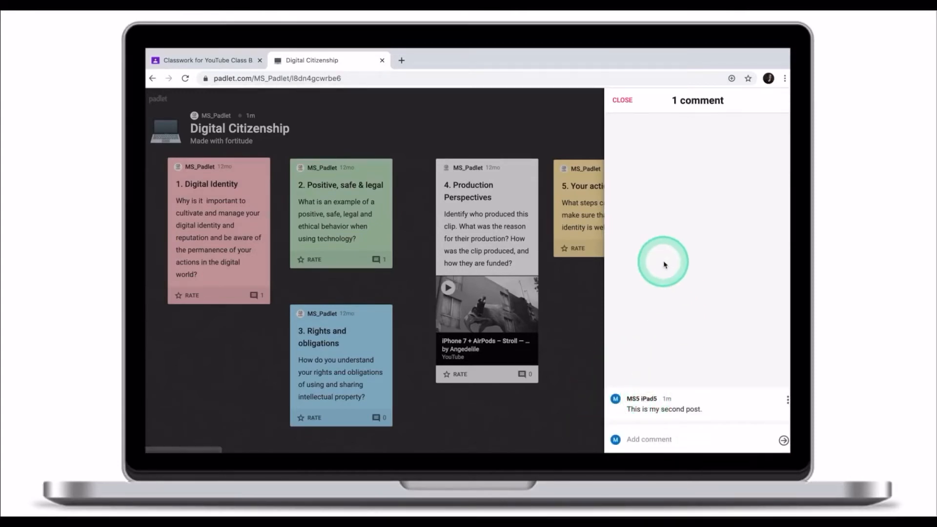
pyautogui.click(623, 100)
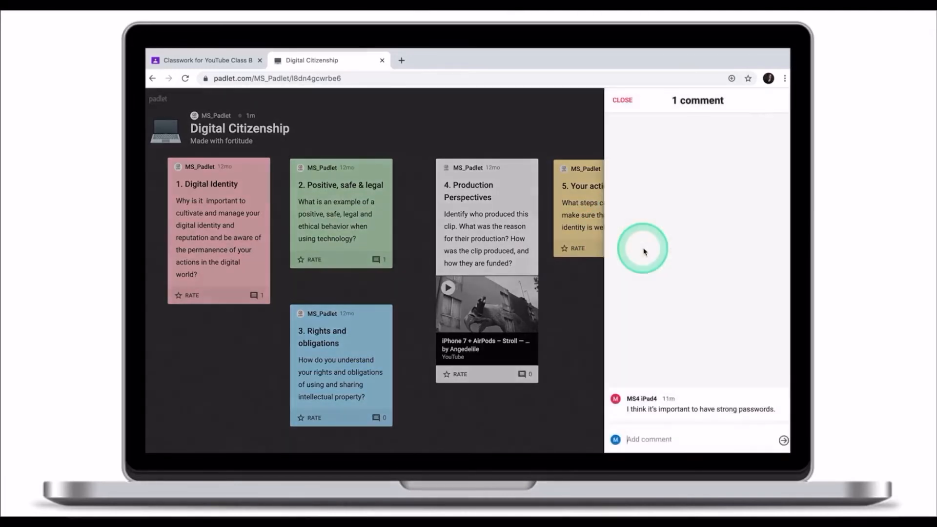
pyautogui.moveTo(639, 404)
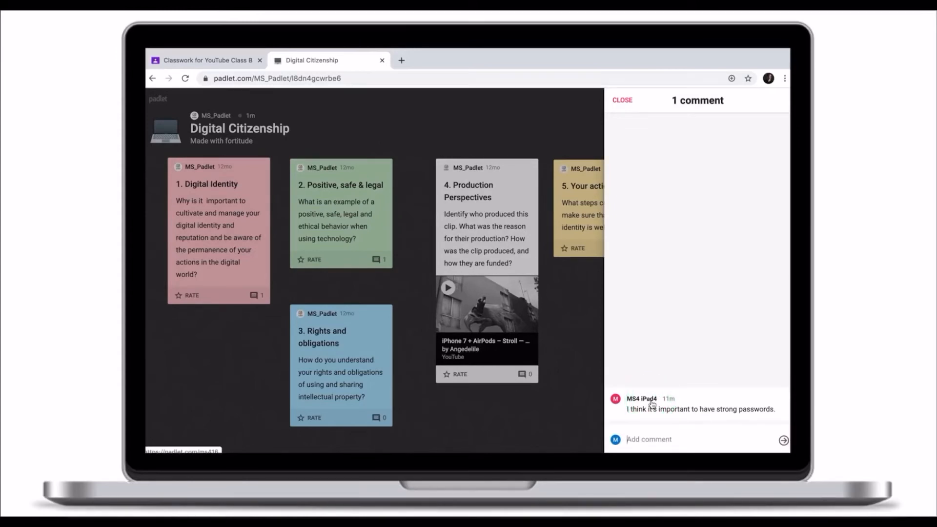
# Step: Reply on 'Your action' agreeing with MS4 iPad4 that strong passwords matter
pyautogui.click(649, 439)
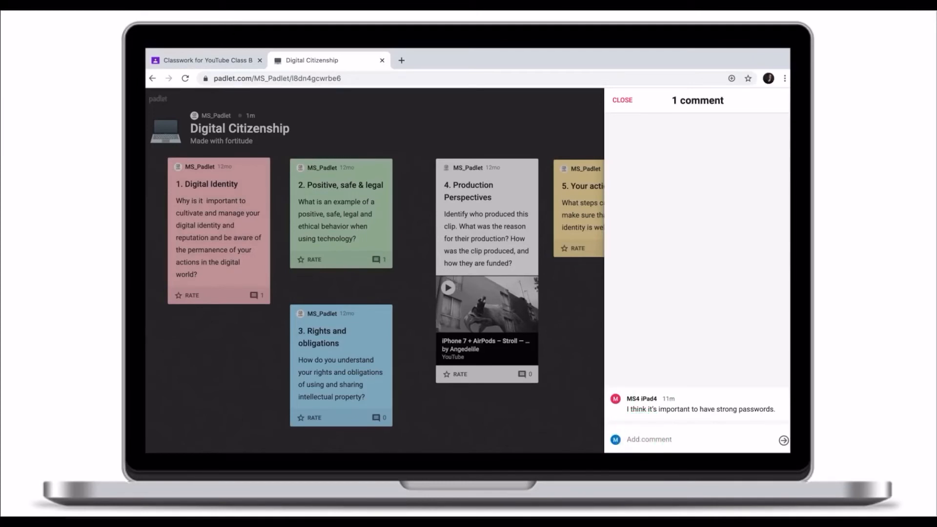
pyautogui.write('I agree with MS4 iPad4 that st')
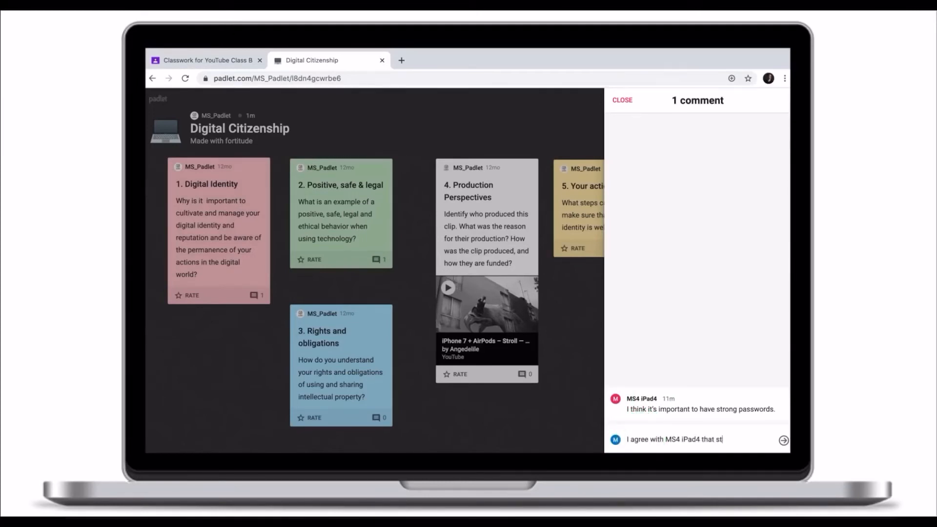
pyautogui.click(783, 440)
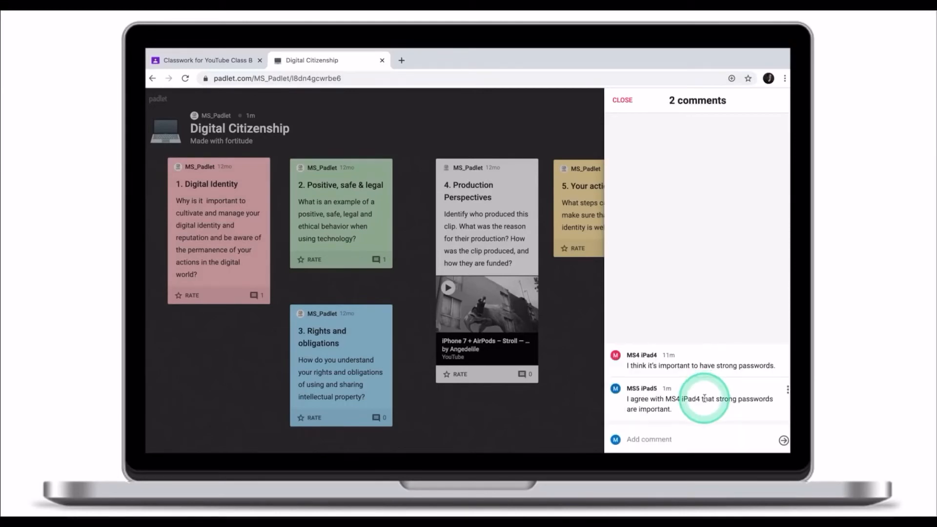
pyautogui.click(622, 100)
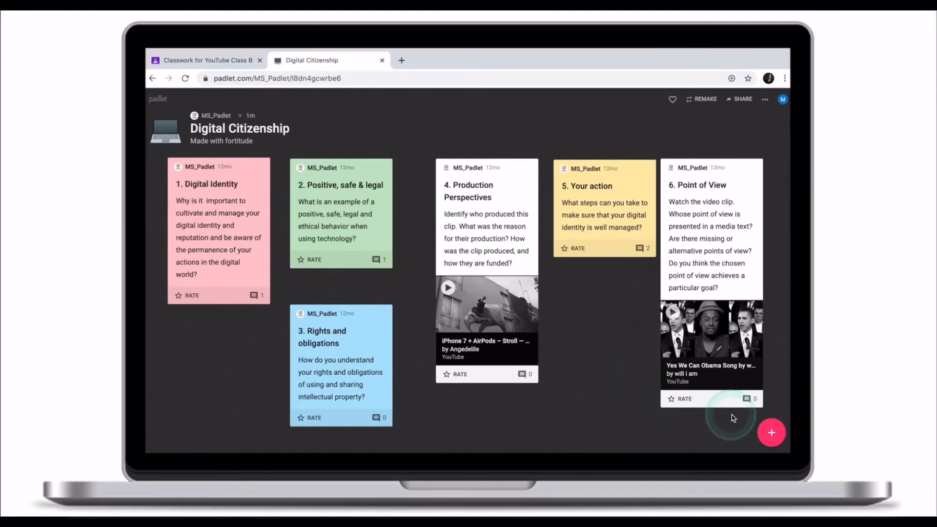
# Step: Draft a new post titled 'This it my title' with body 'This is what my post is about.'
pyautogui.click(772, 432)
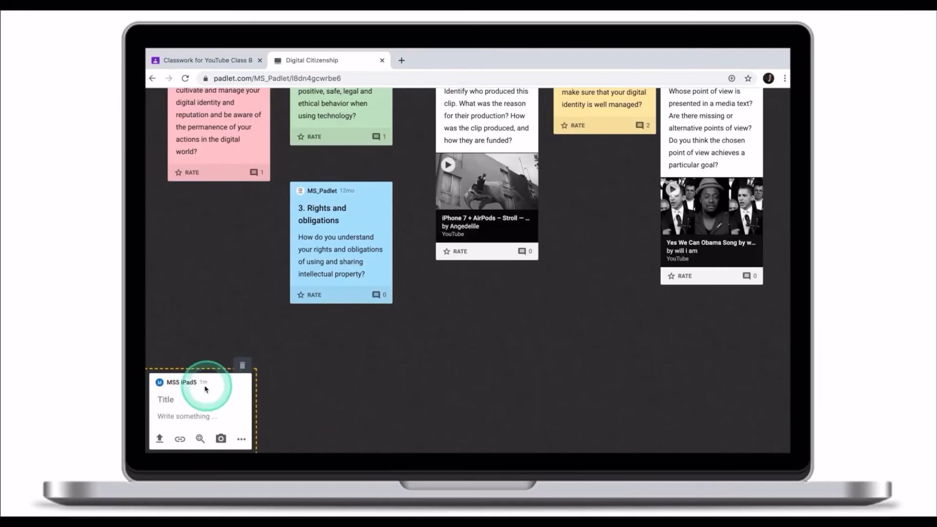
pyautogui.scroll(3)
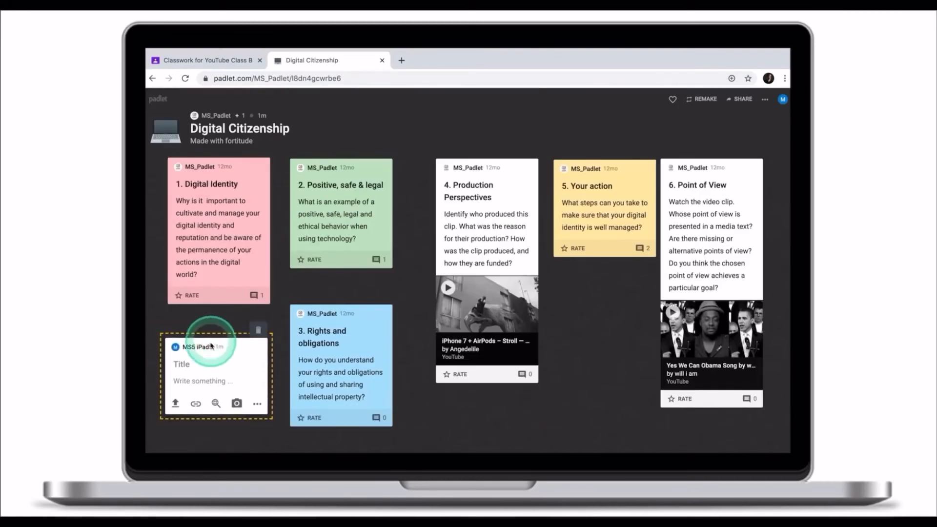
pyautogui.click(185, 364)
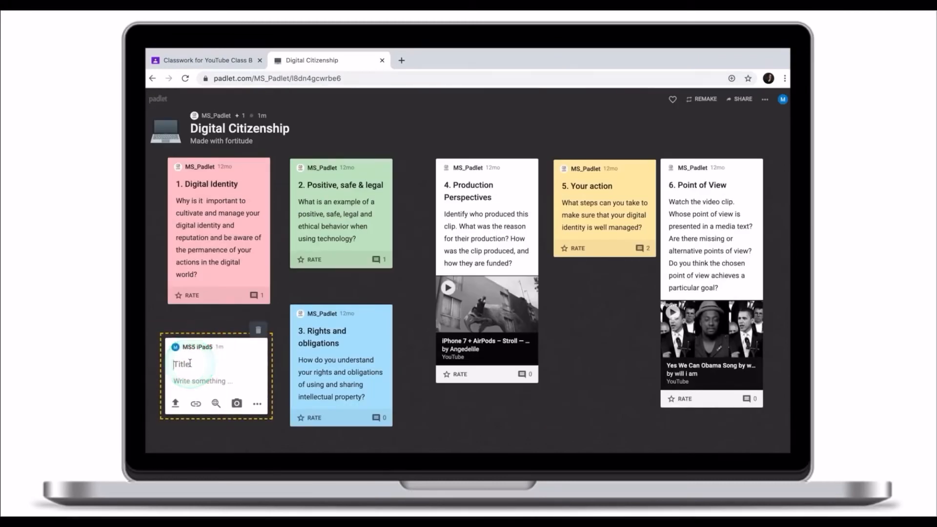
pyautogui.write('This it my title.')
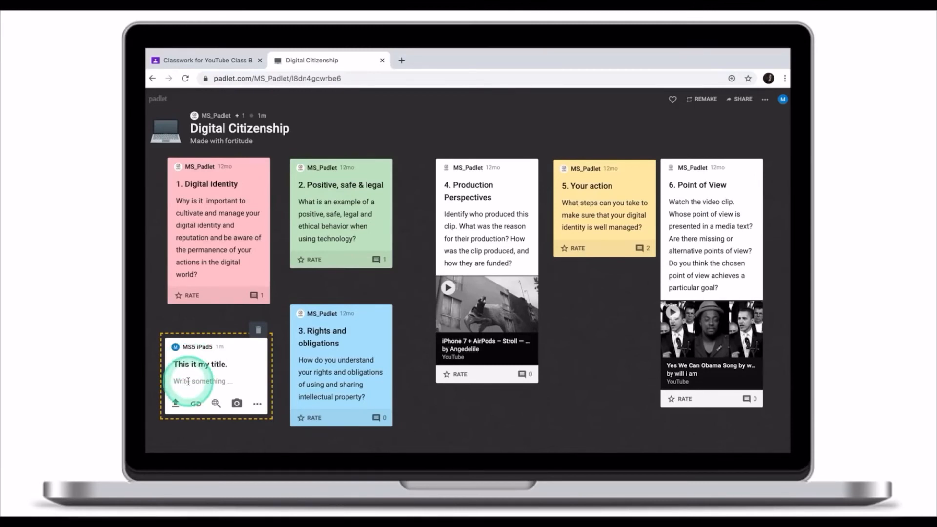
pyautogui.write('This is what my post is about.')
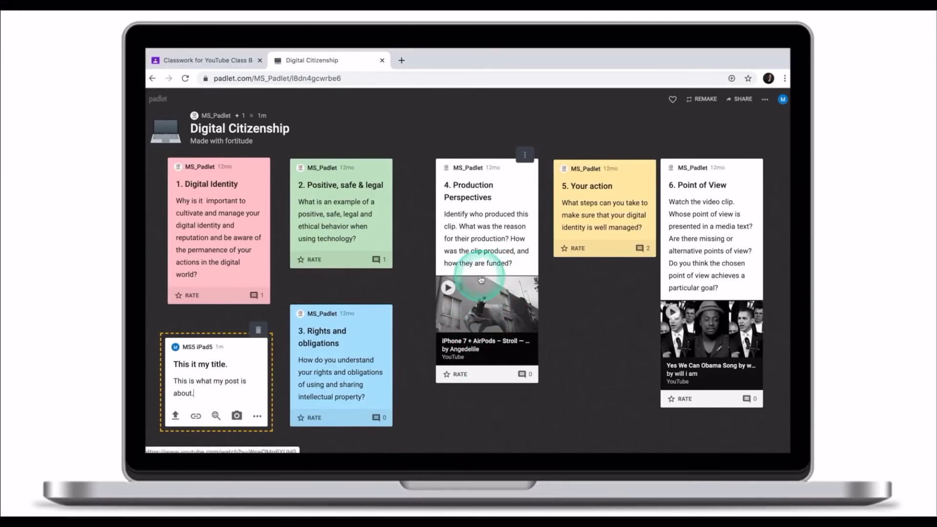
pyautogui.moveTo(197, 415)
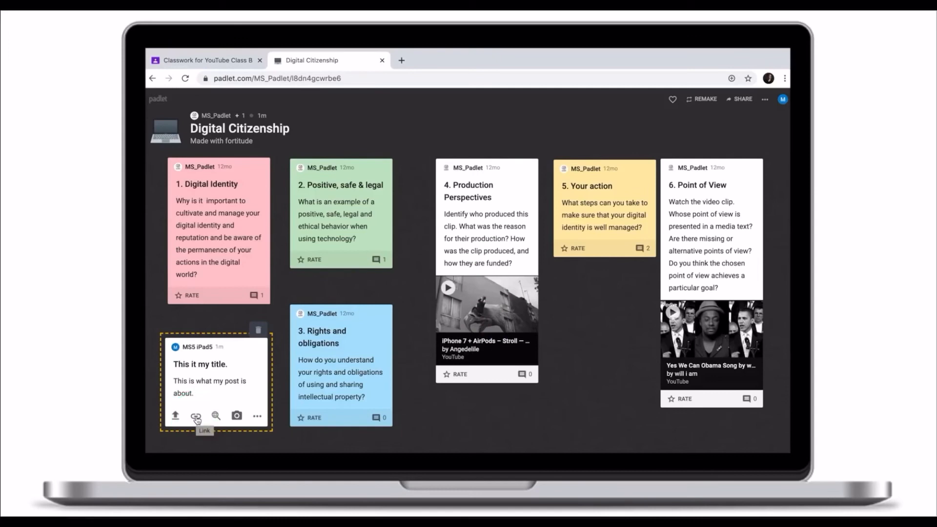
# Step: Browse Google image results and the attachment types menu without attaching anything
pyautogui.click(216, 416)
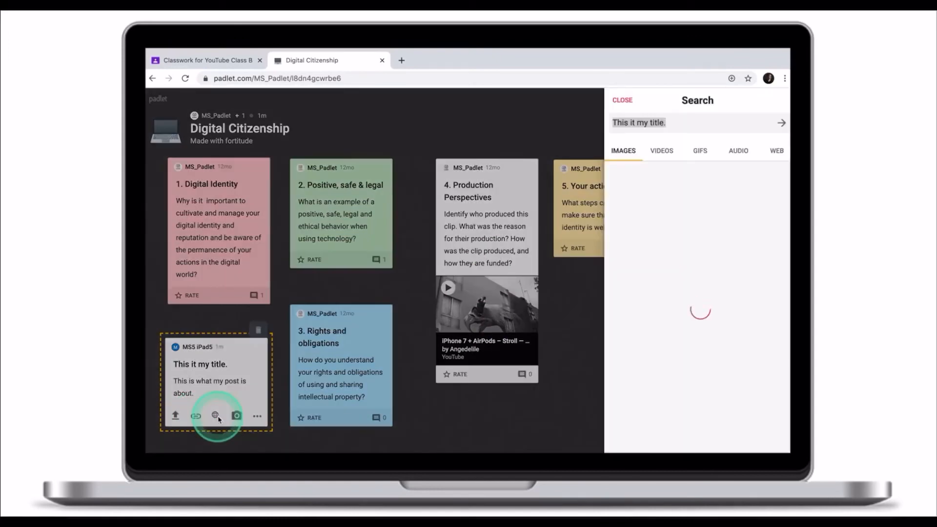
pyautogui.click(623, 150)
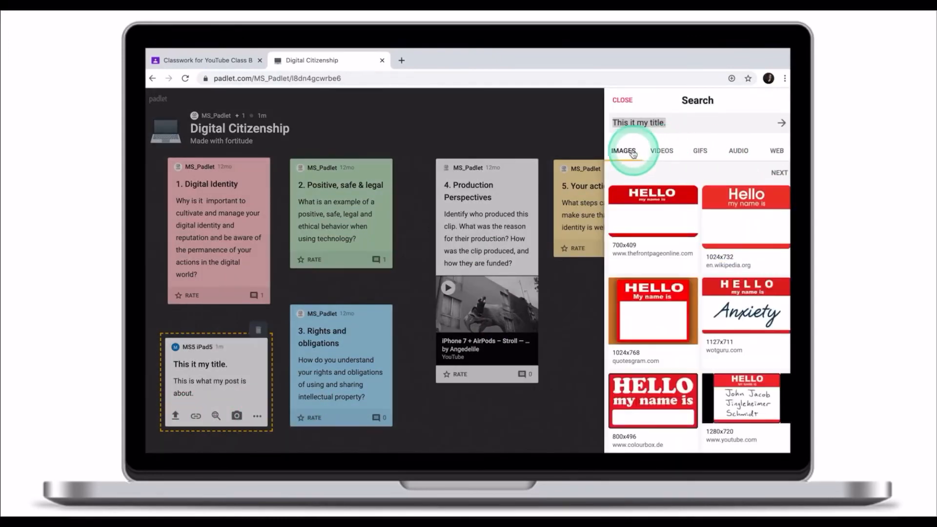
pyautogui.click(622, 99)
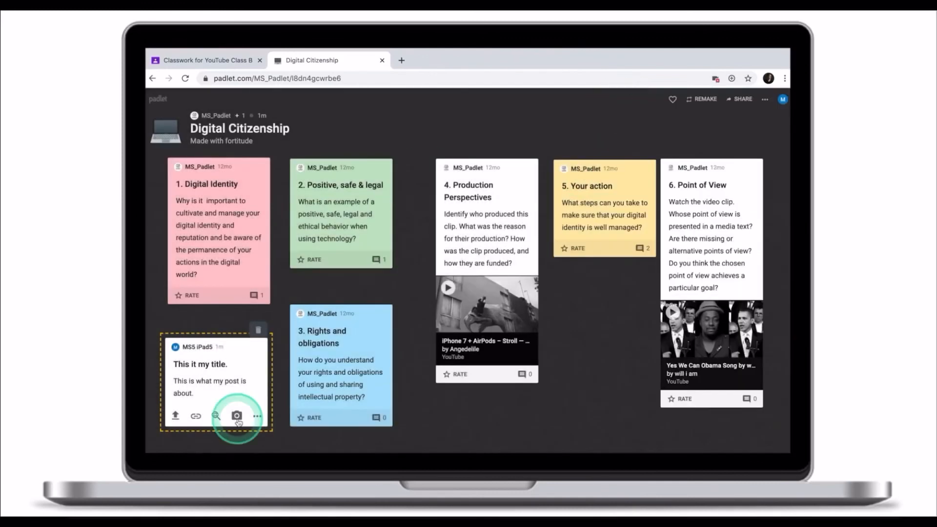
pyautogui.moveTo(237, 416)
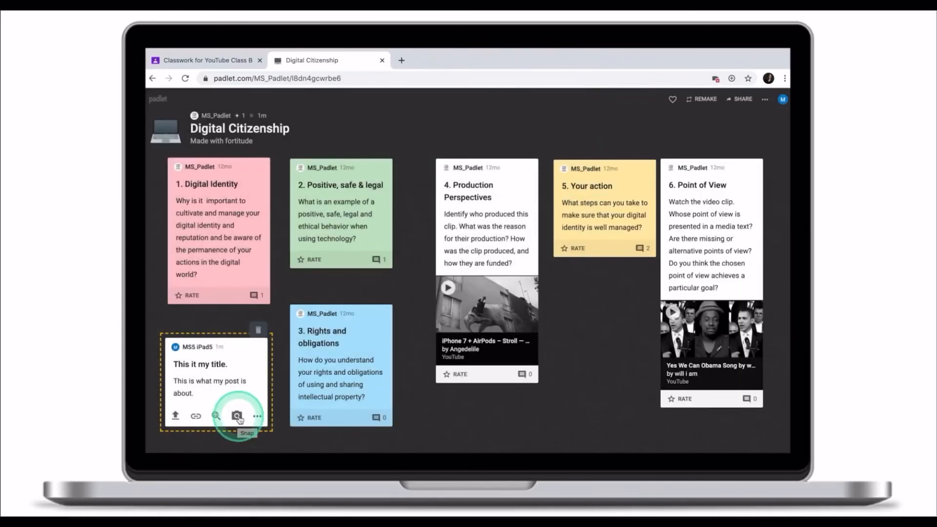
pyautogui.moveTo(214, 416)
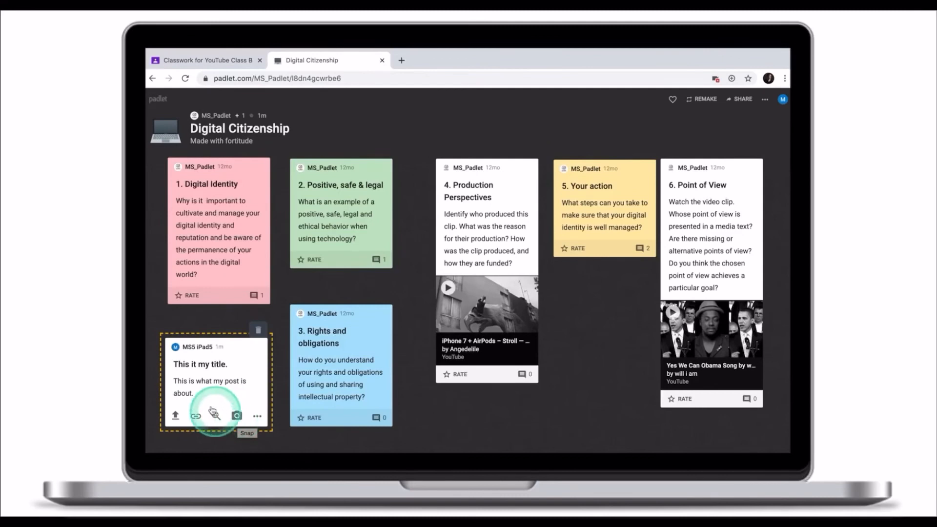
pyautogui.click(256, 416)
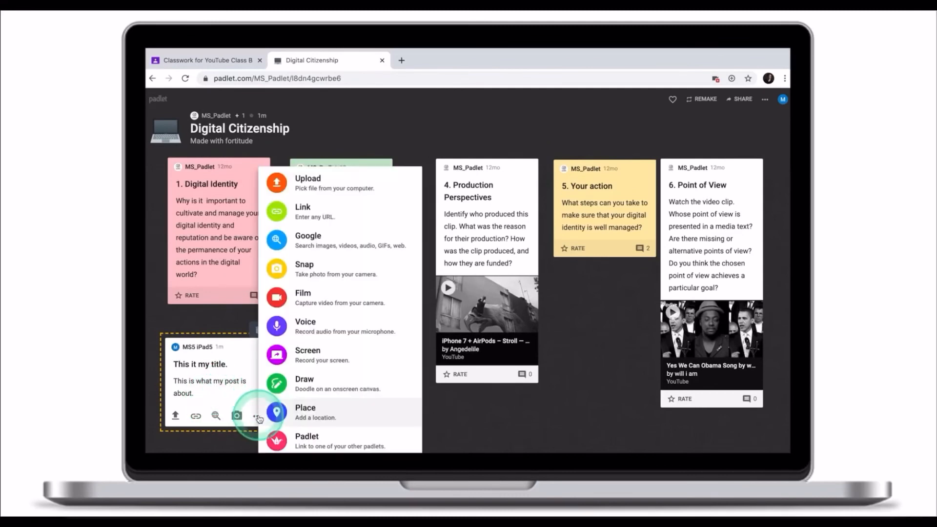
pyautogui.moveTo(370, 356)
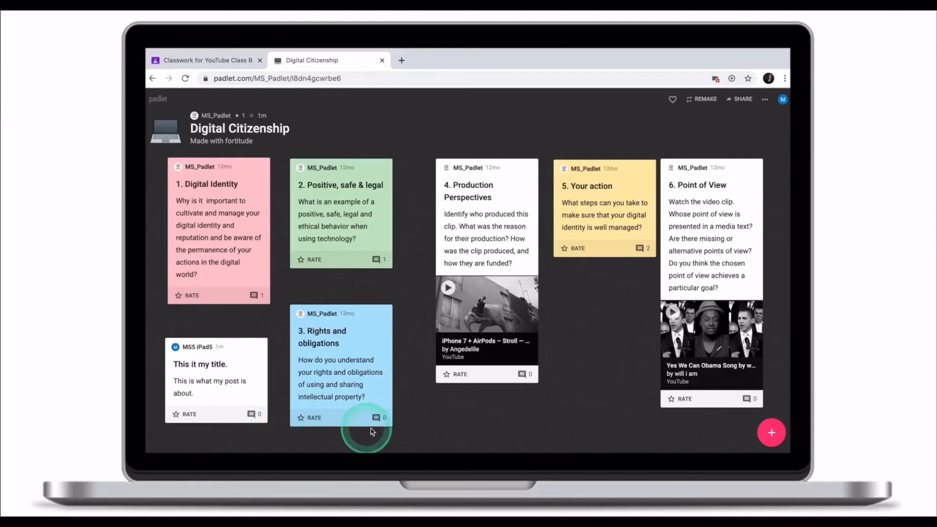
pyautogui.moveTo(224, 405)
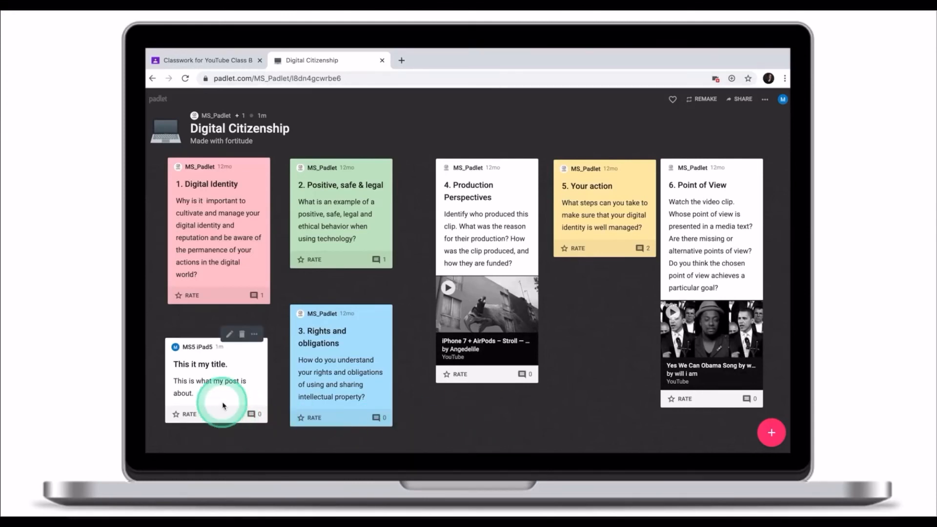